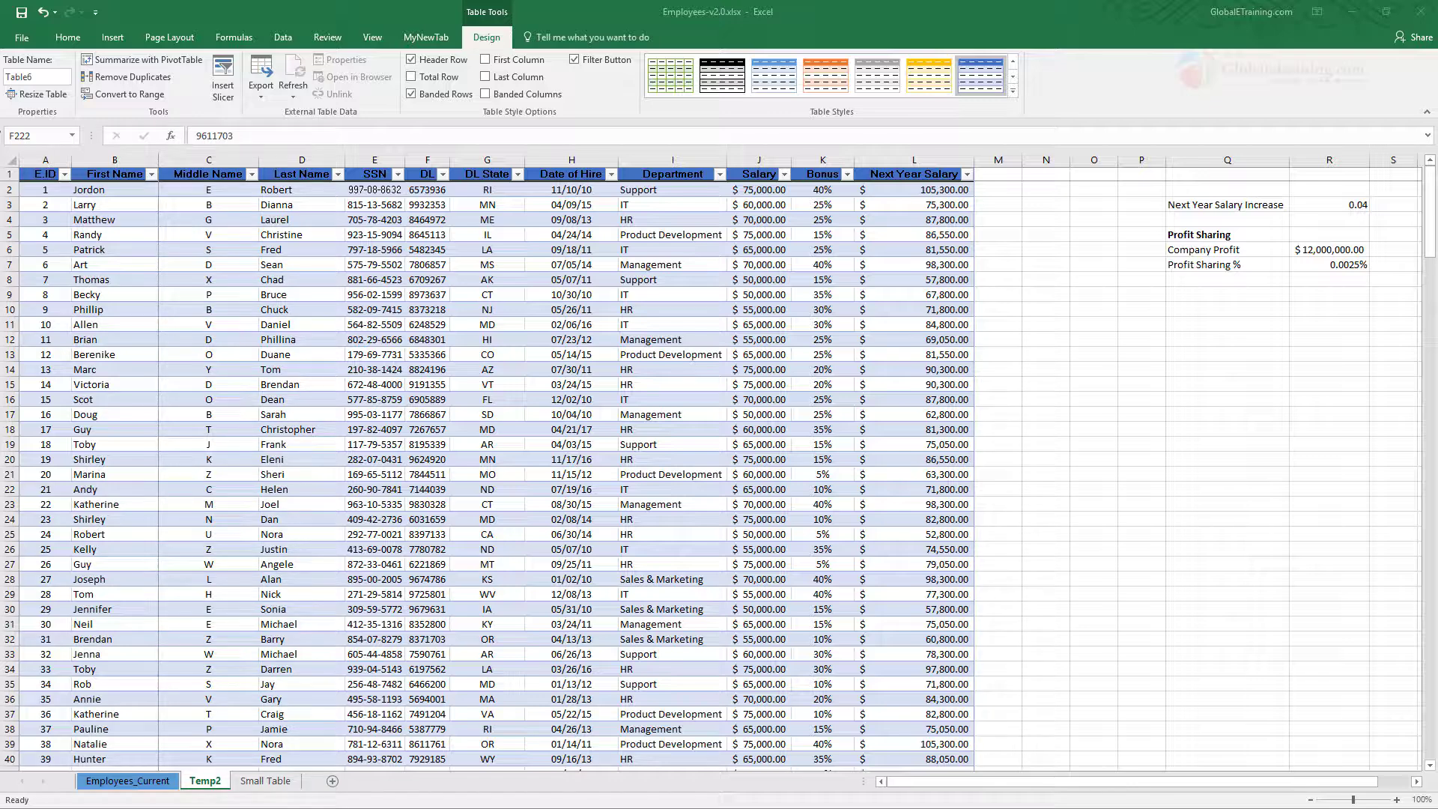
mouse_move(593, 370)
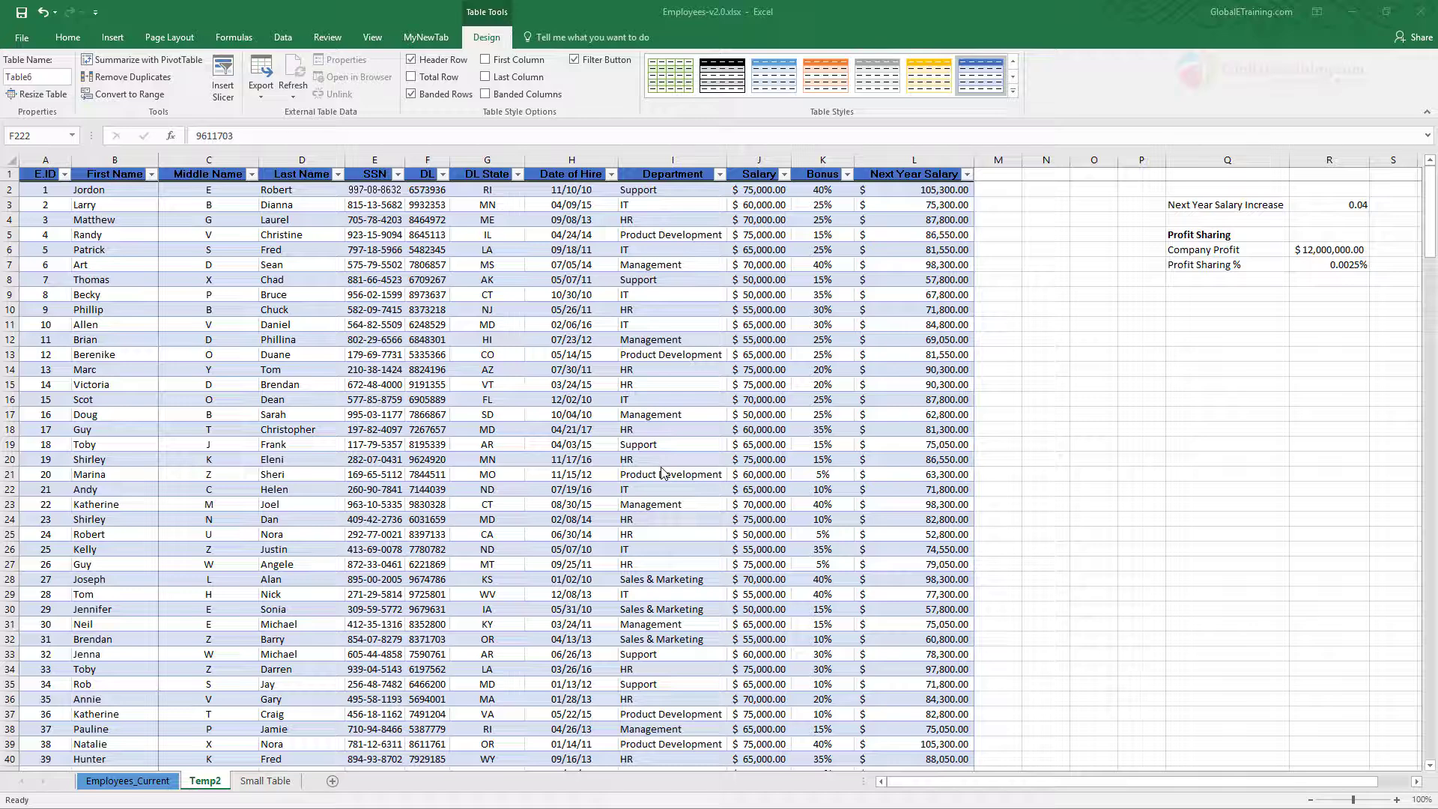
mouse_move(402, 289)
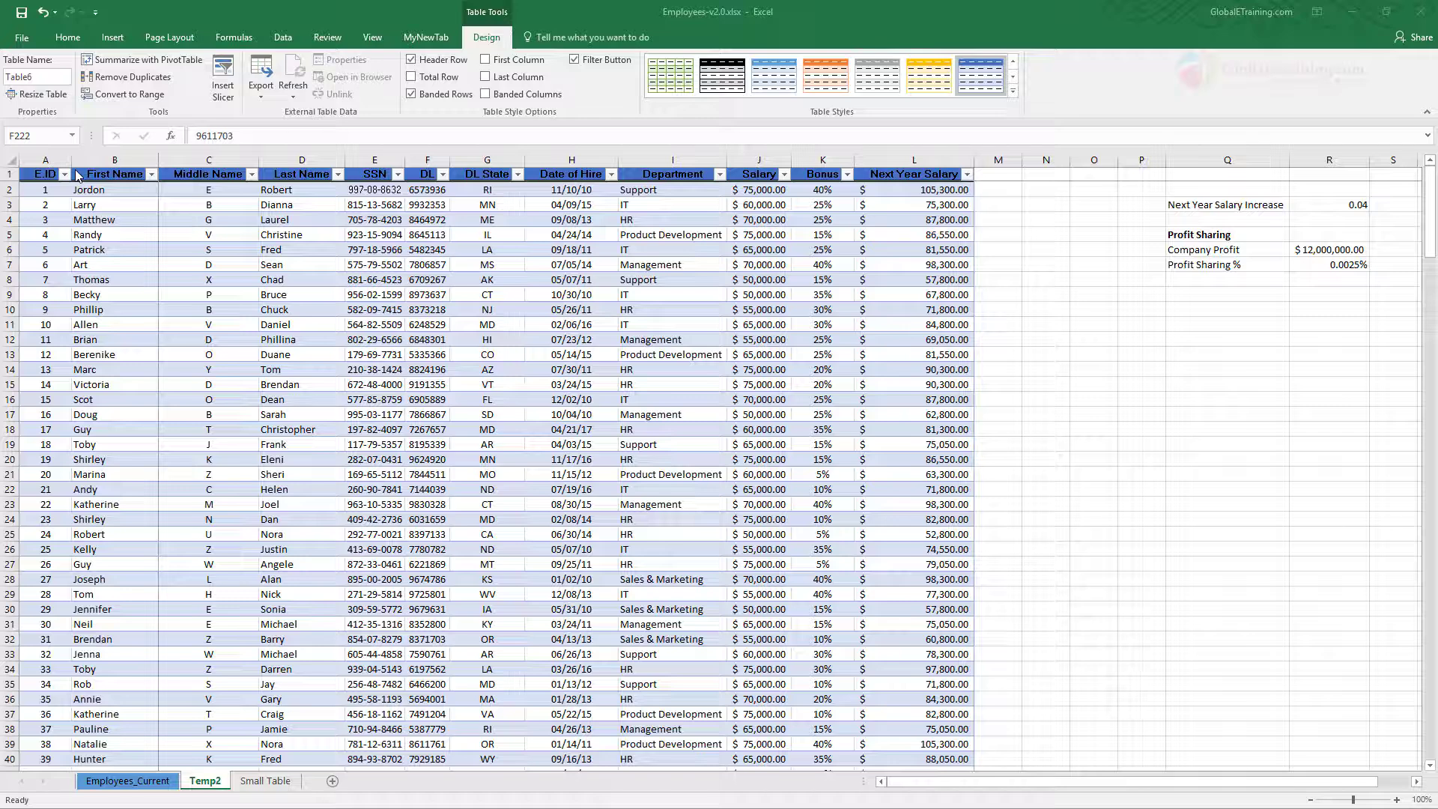
mouse_move(372, 298)
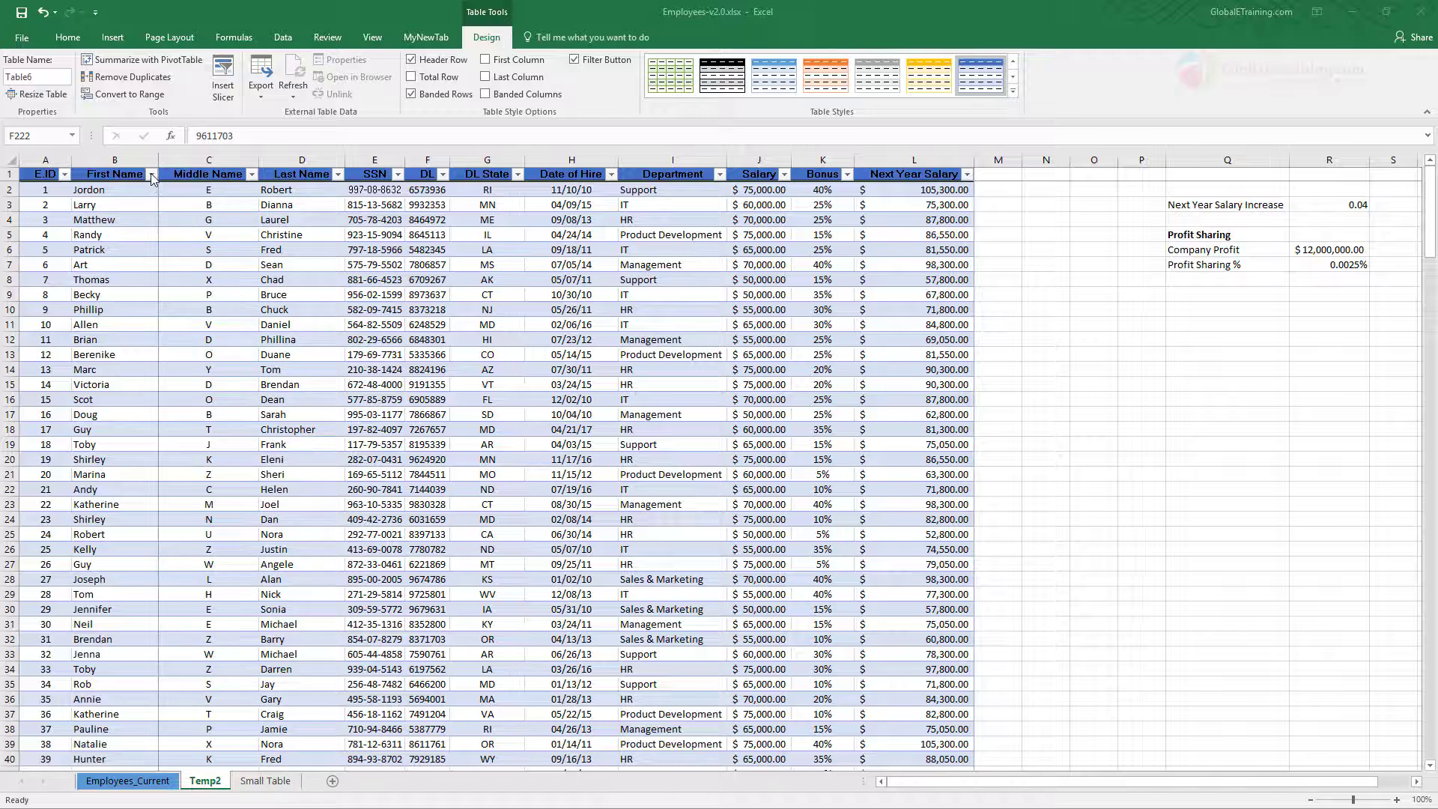
Step: Sort the table A to Z by First Name so it begins with Aaron
click(153, 173)
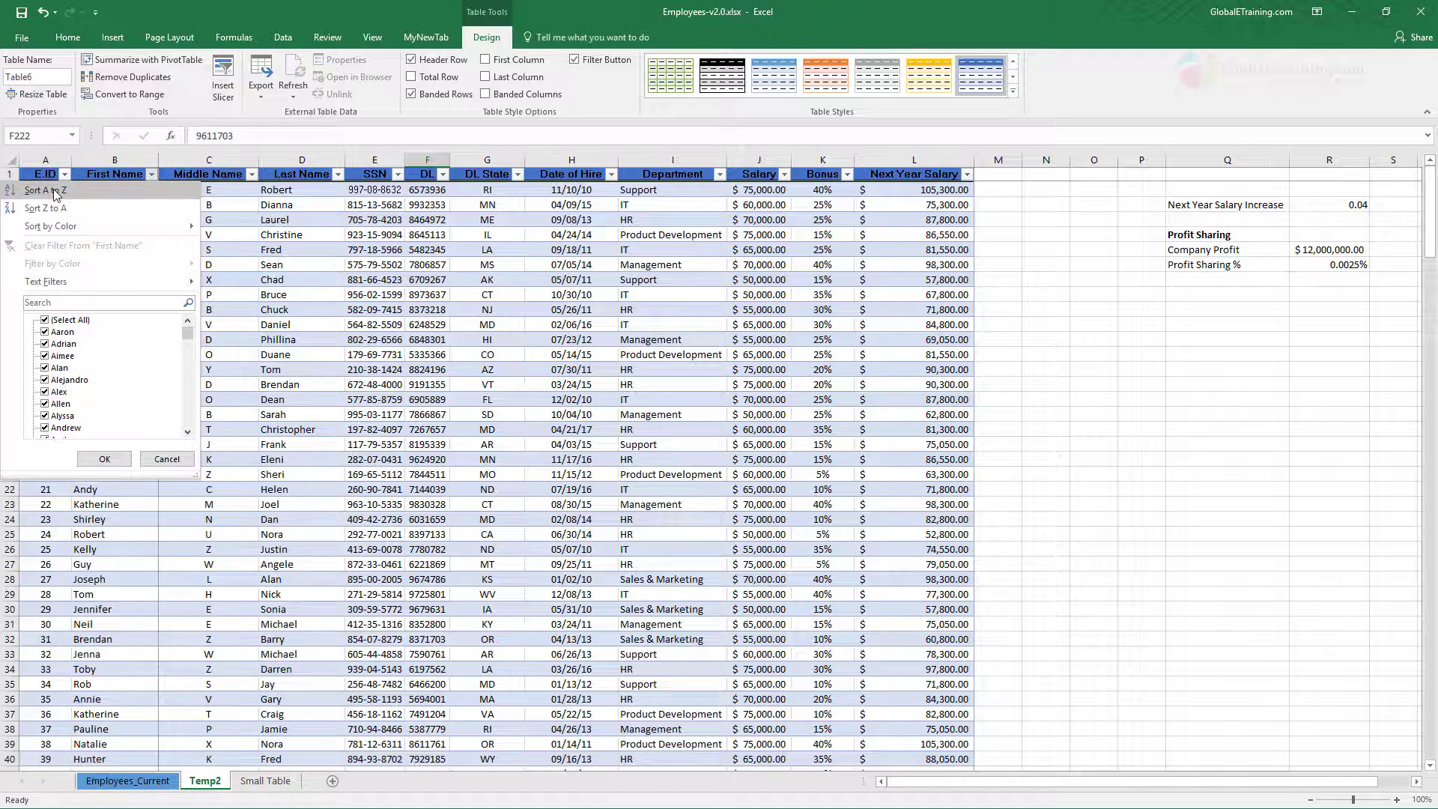
click(42, 191)
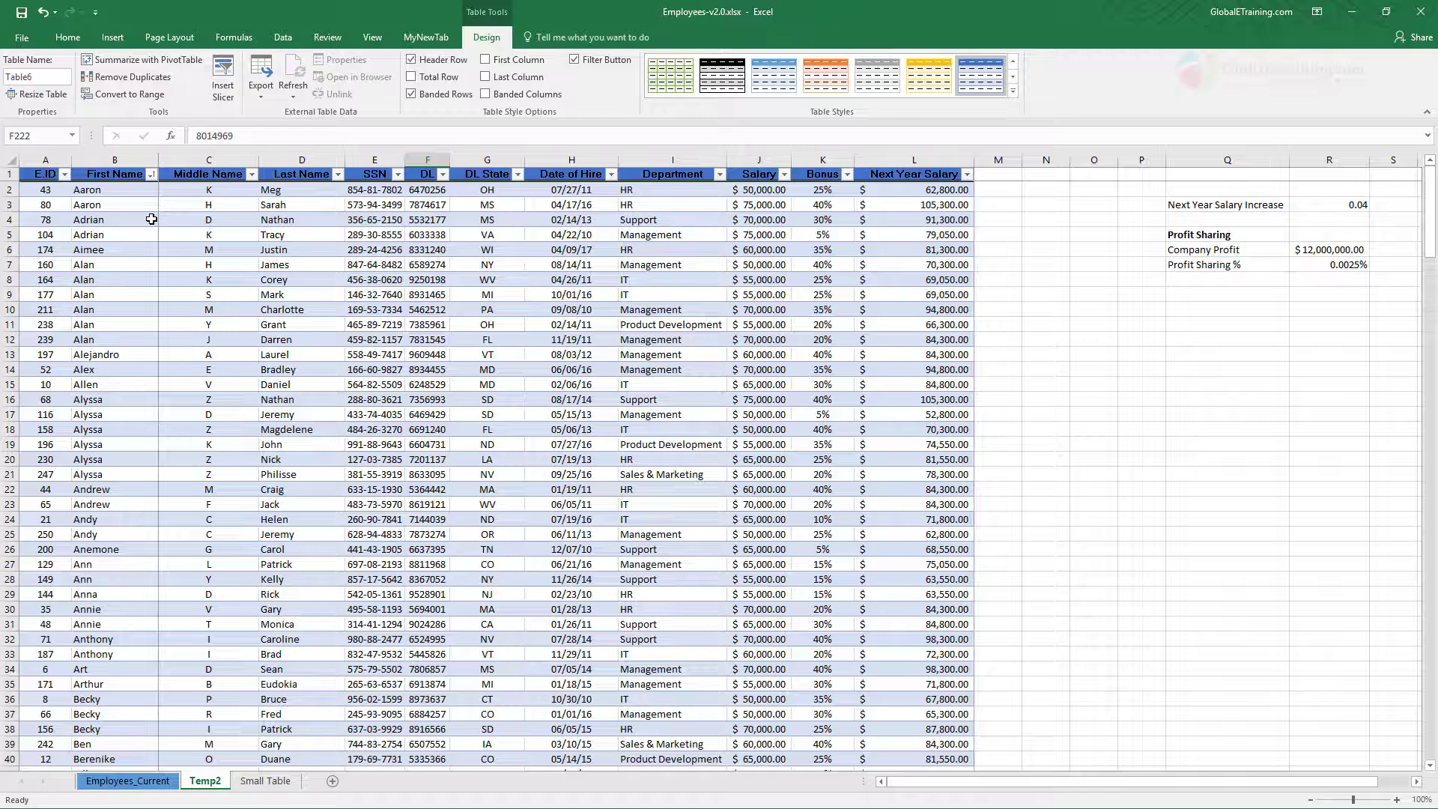
mouse_move(518, 180)
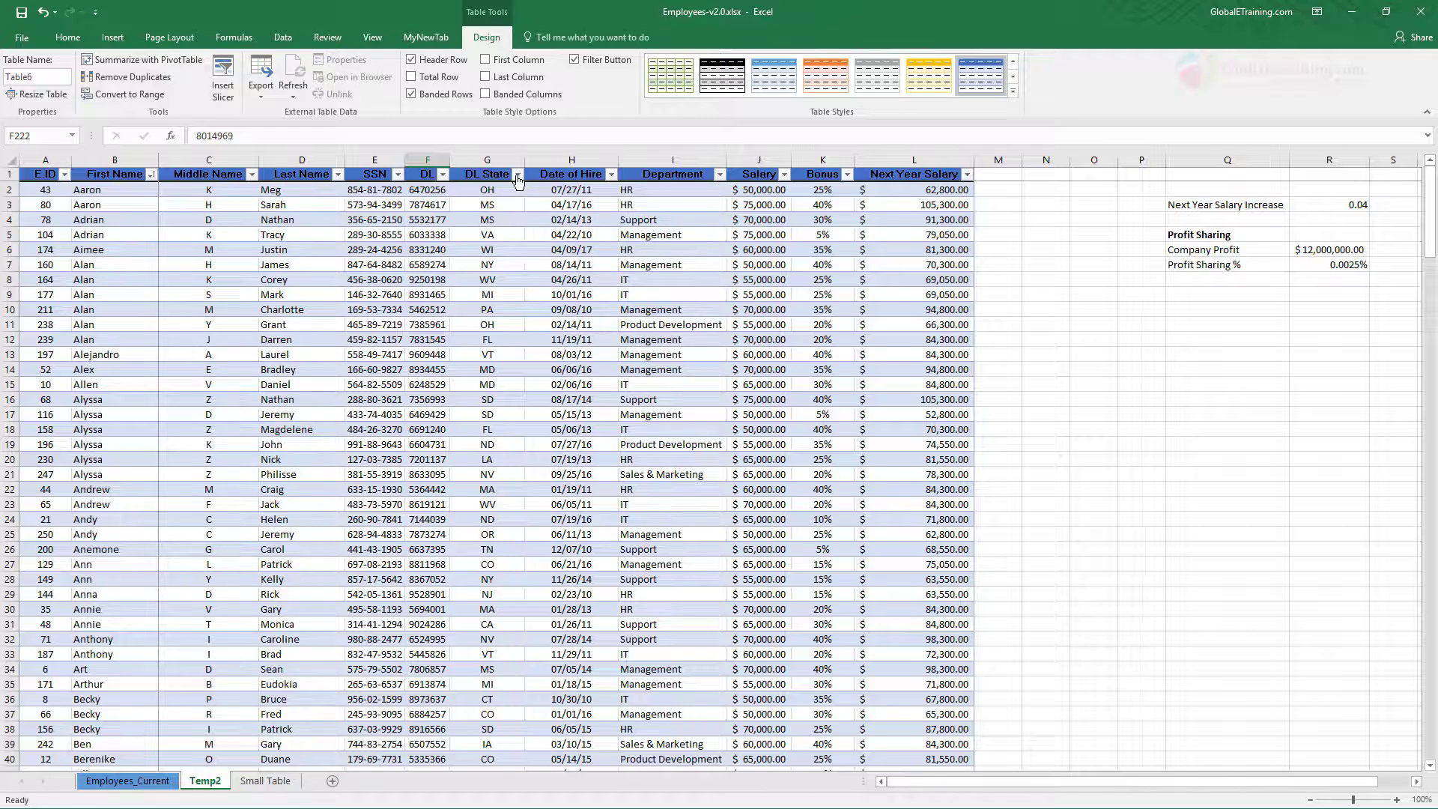
Step: Filter DL State to show only TN and TX employees, keeping first-name order
click(516, 174)
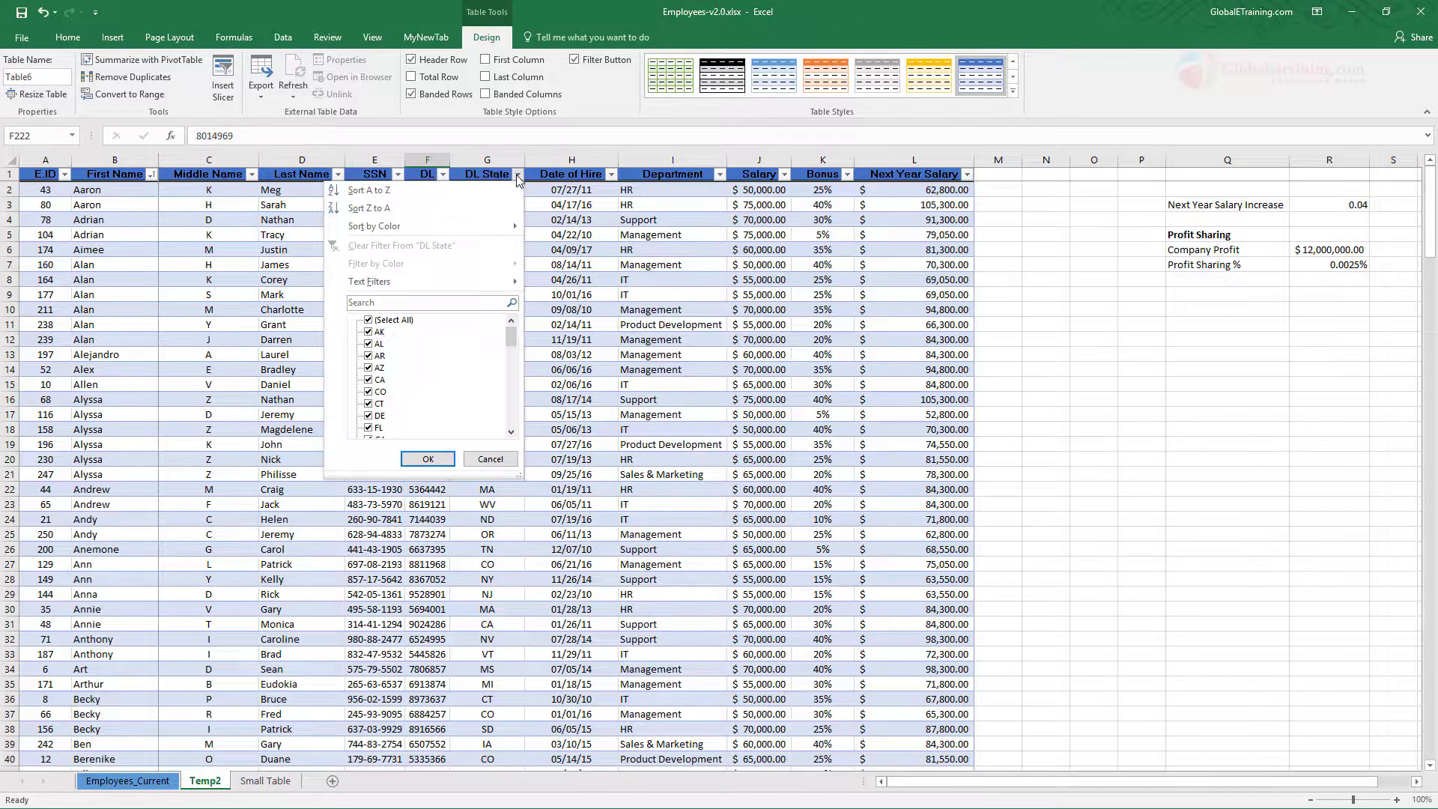
click(369, 321)
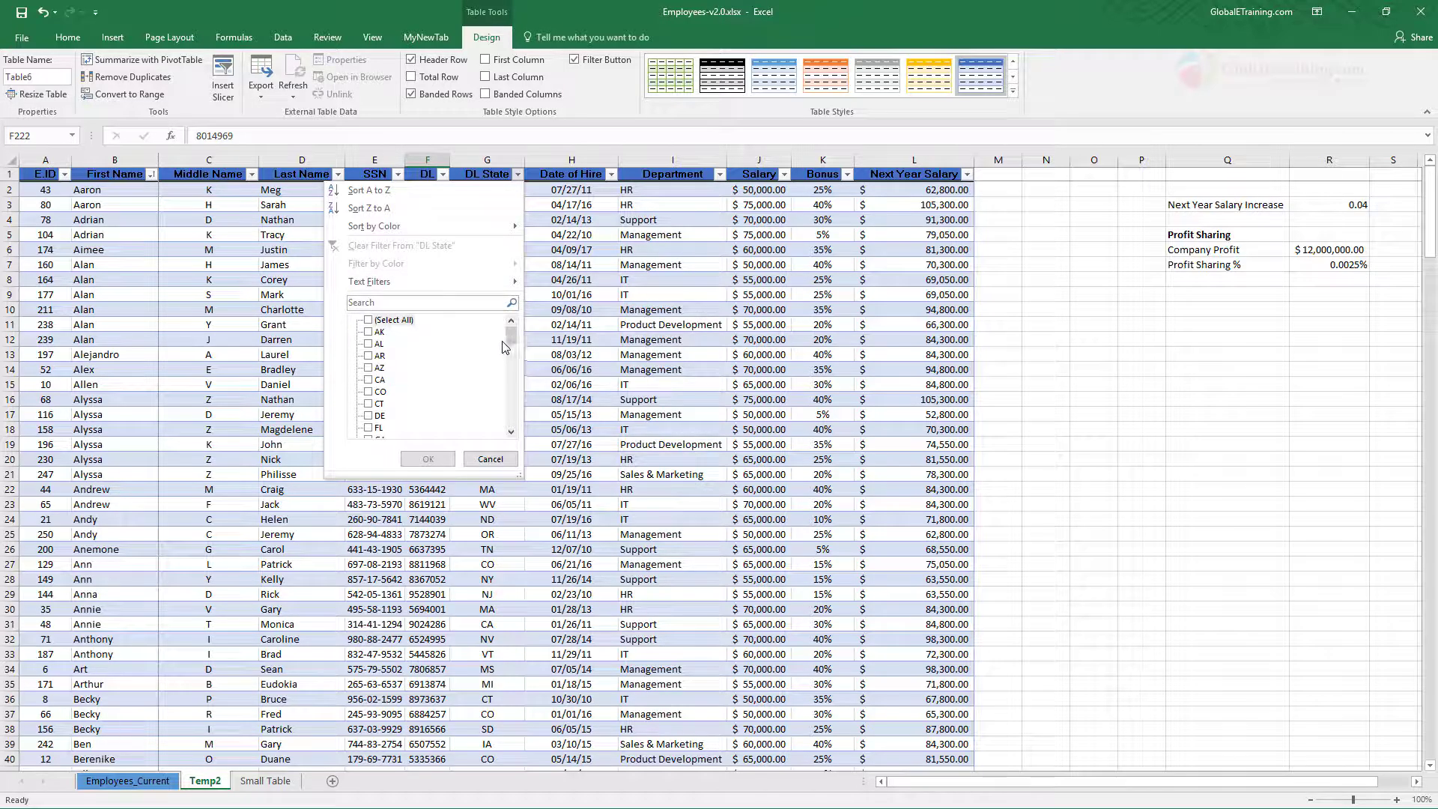
click(367, 320)
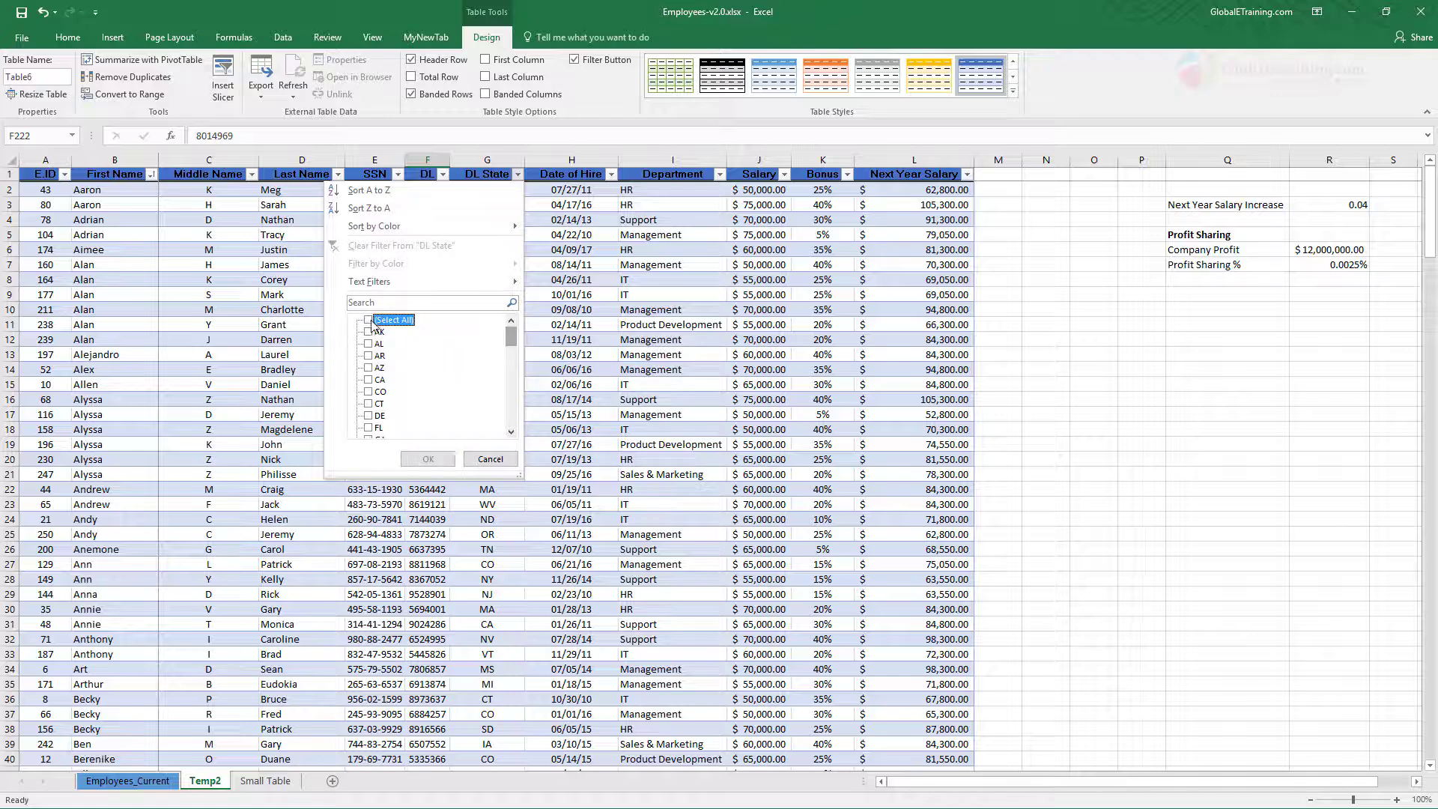
scroll(down, 3)
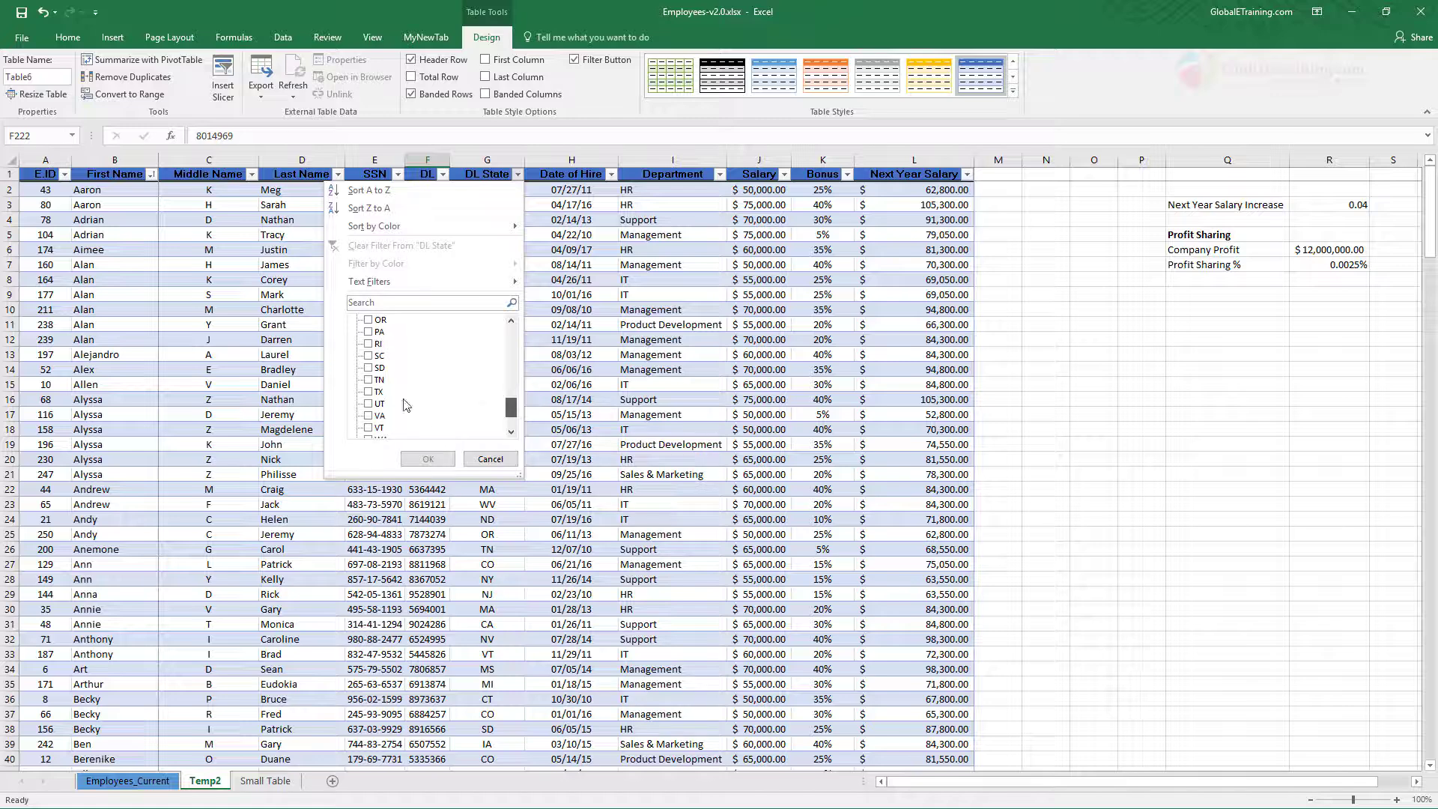
click(368, 379)
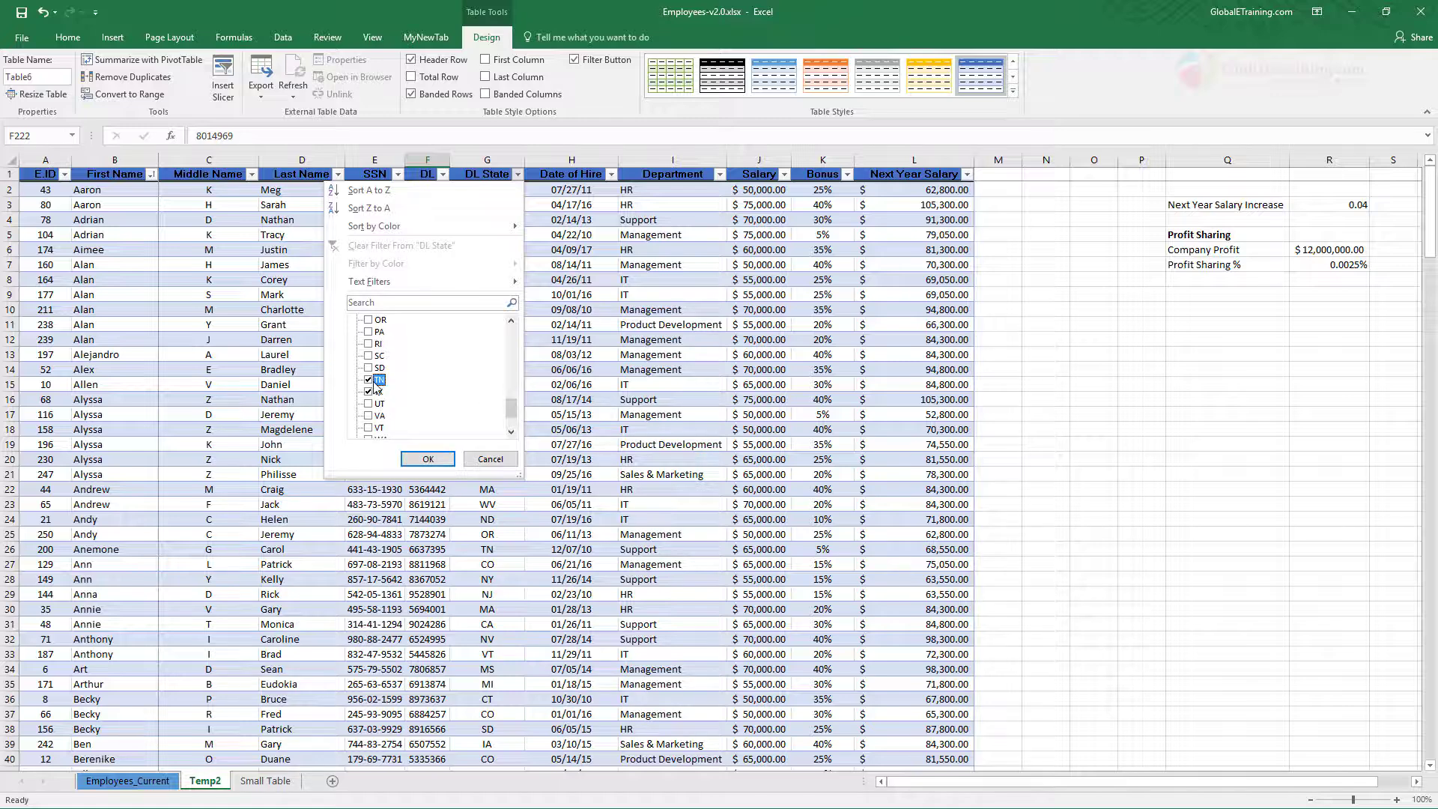
click(427, 459)
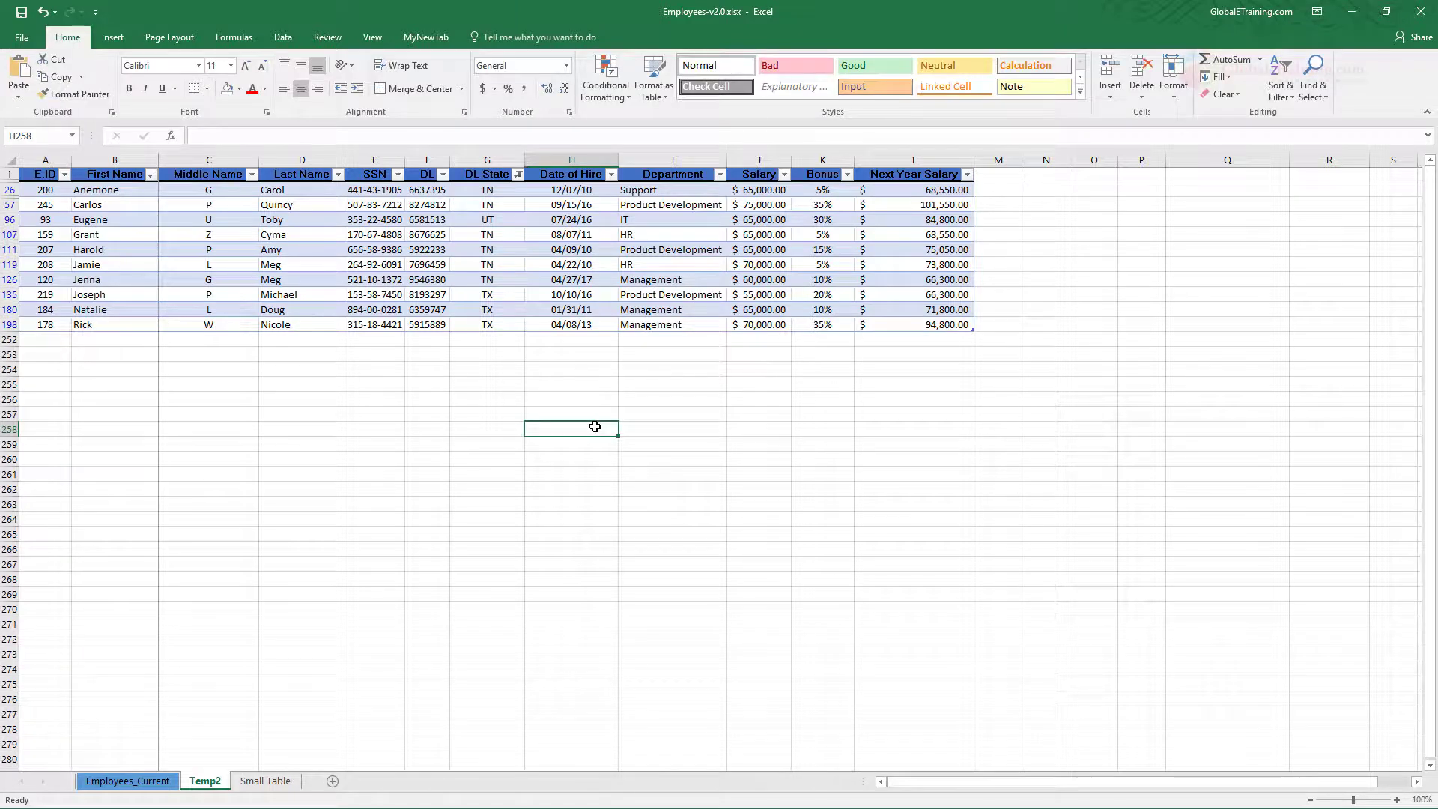
mouse_move(564, 401)
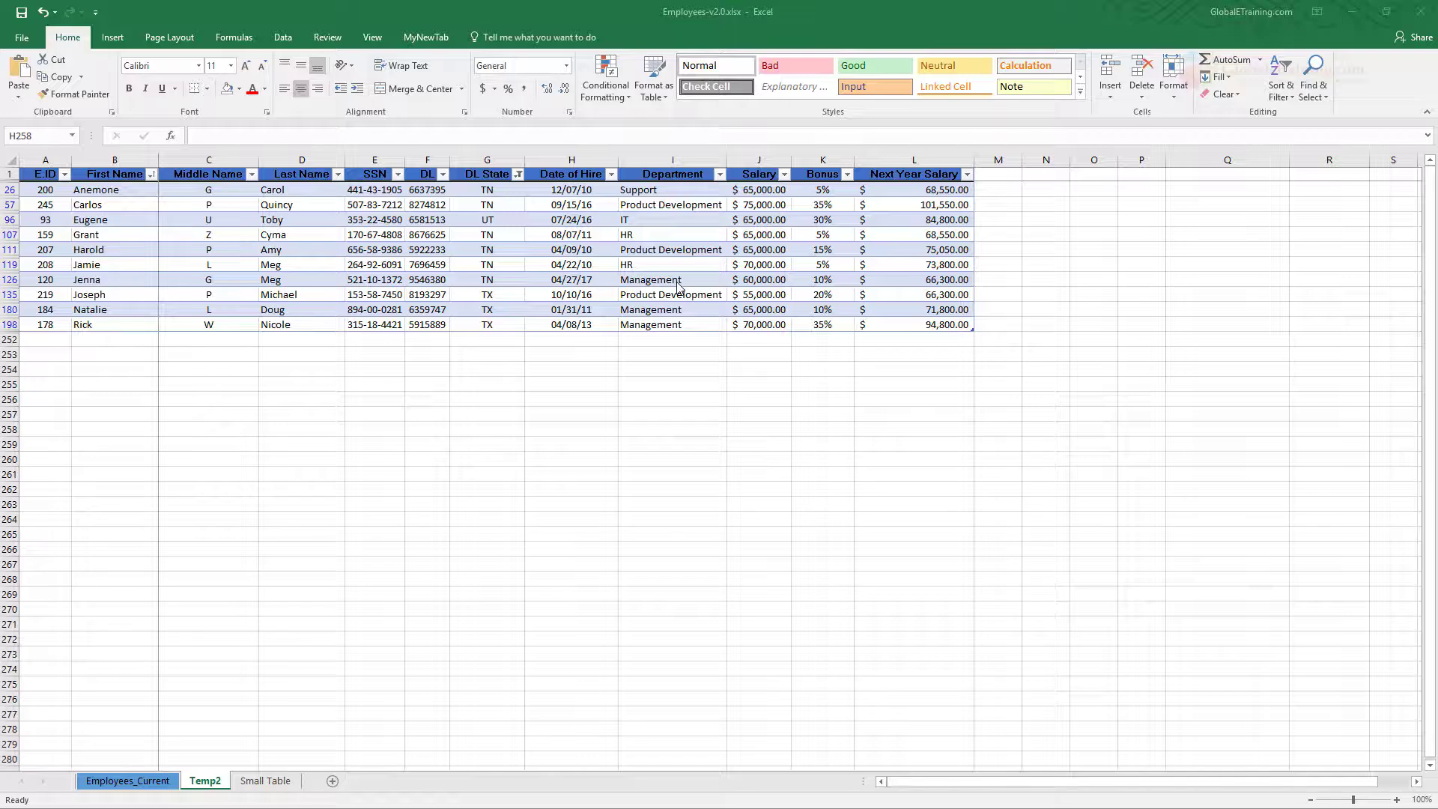
mouse_move(630, 254)
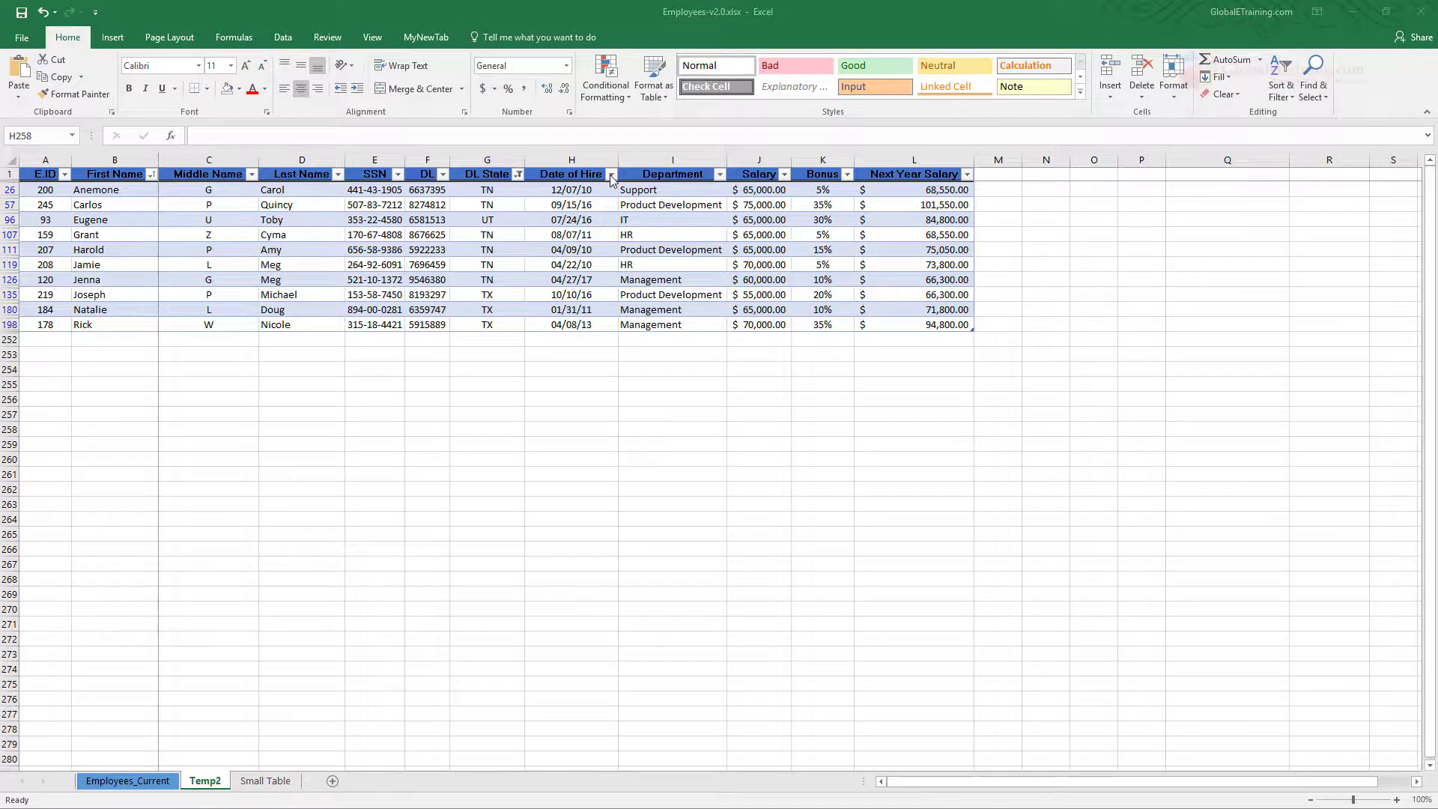
Step: Clear the DL State filter, leaving only the Department filter on HR (52 of 250 records)
click(518, 174)
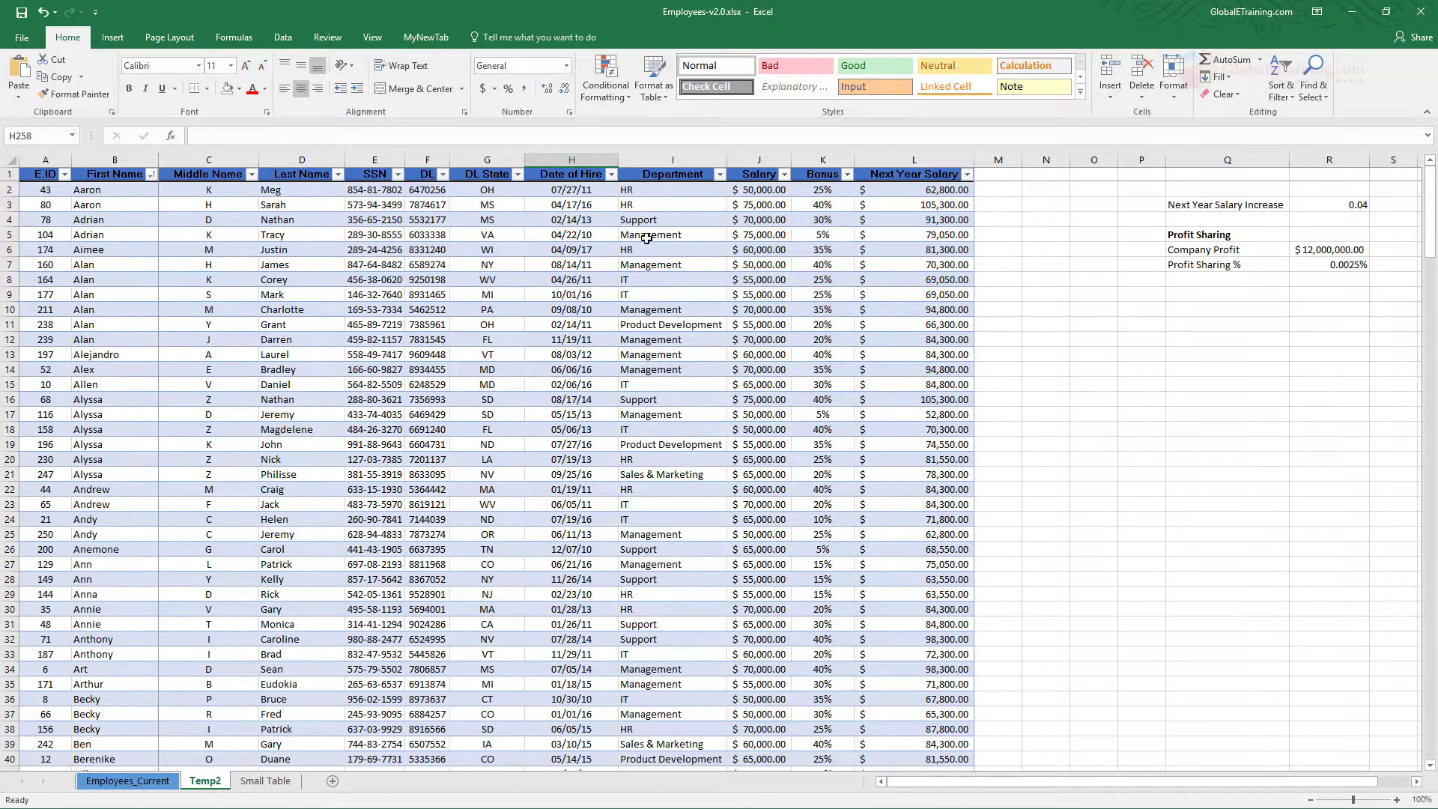
click(516, 174)
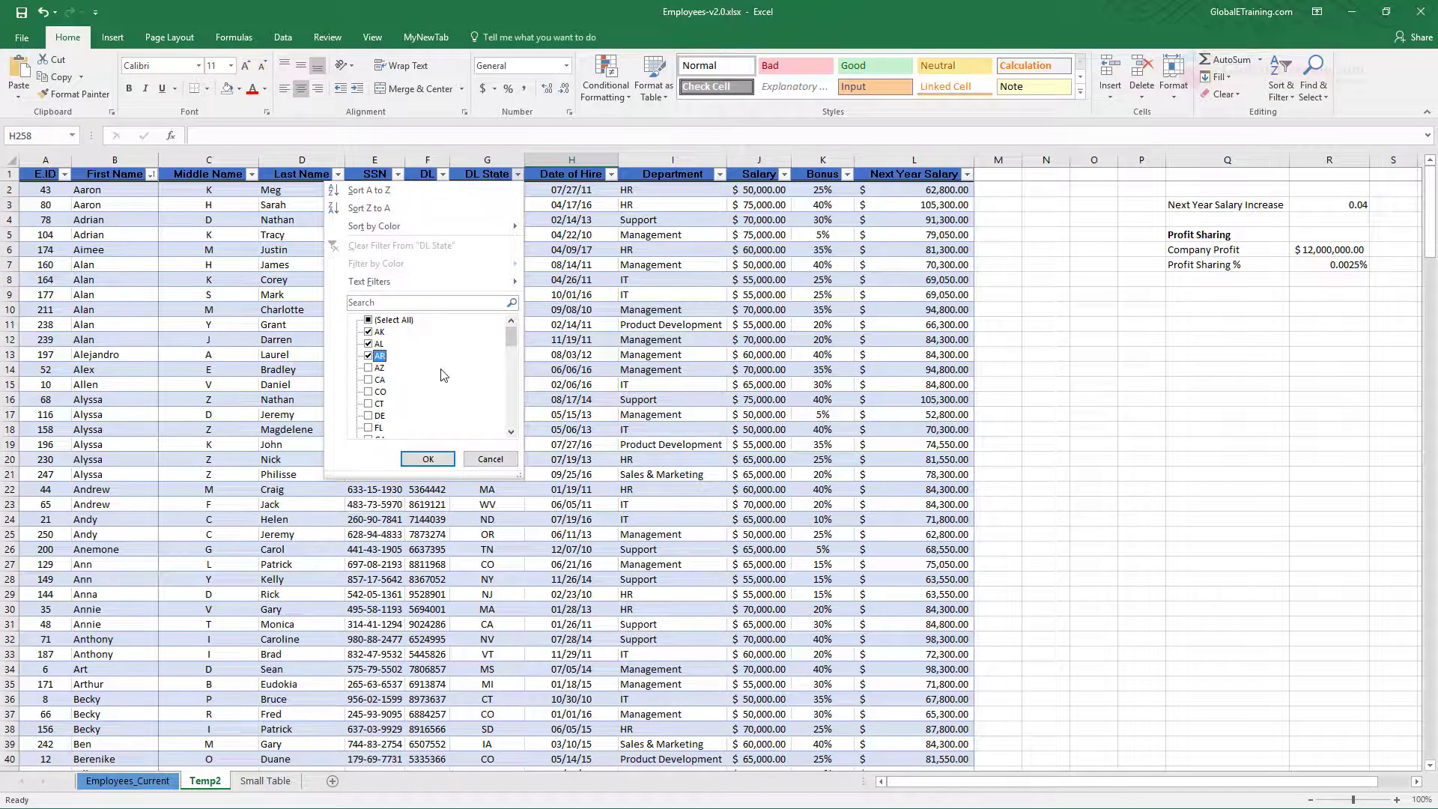
click(427, 458)
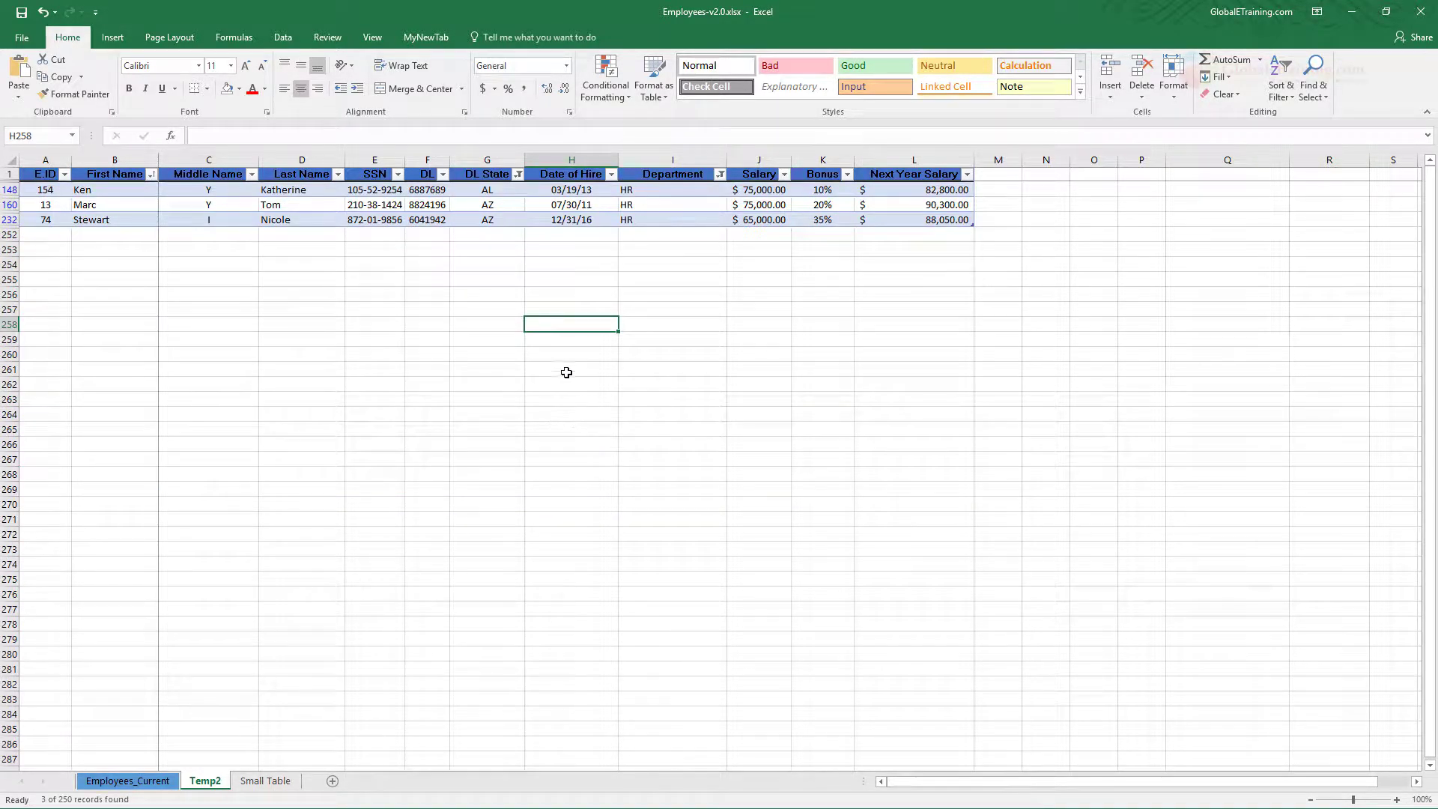
mouse_move(552, 351)
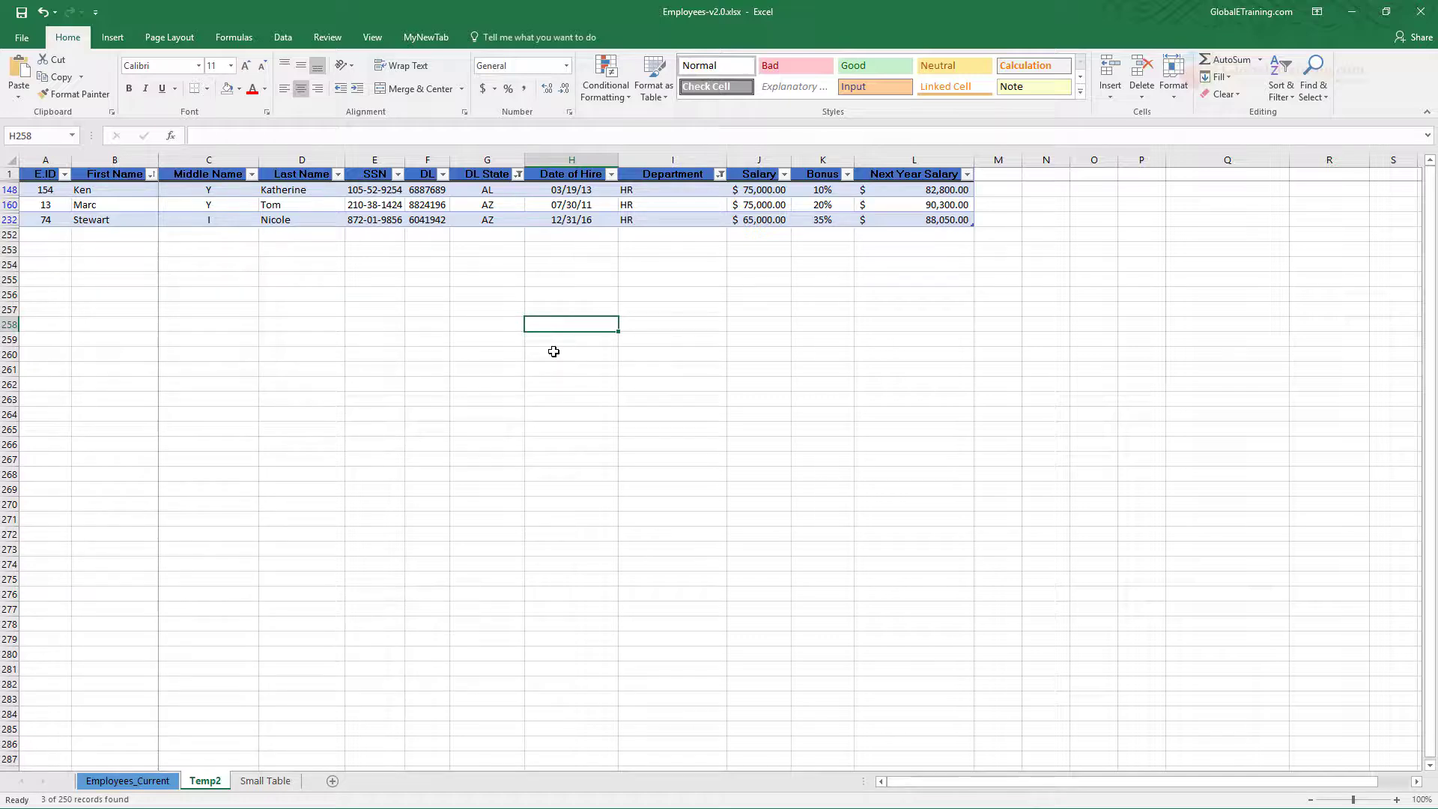
mouse_move(495, 221)
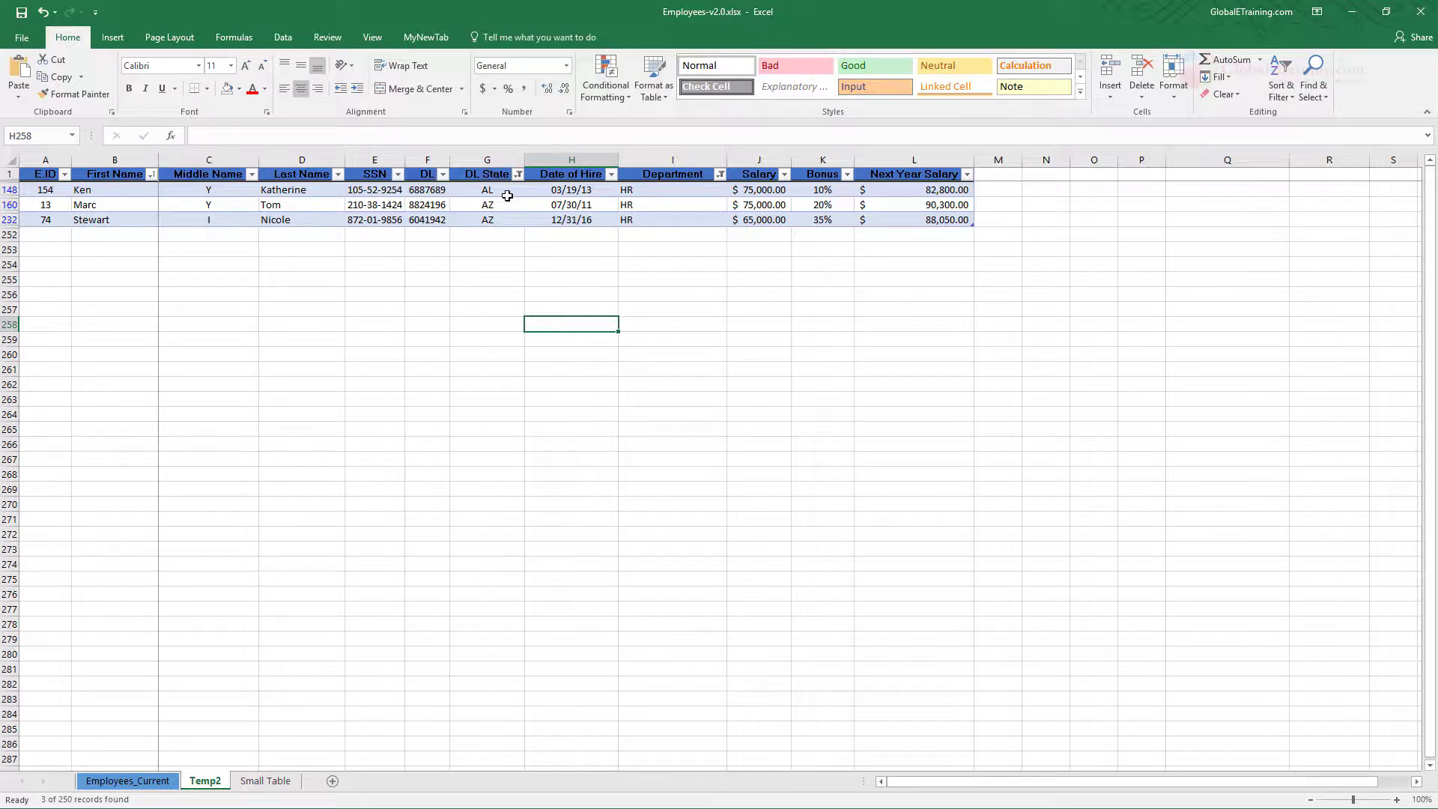
click(518, 174)
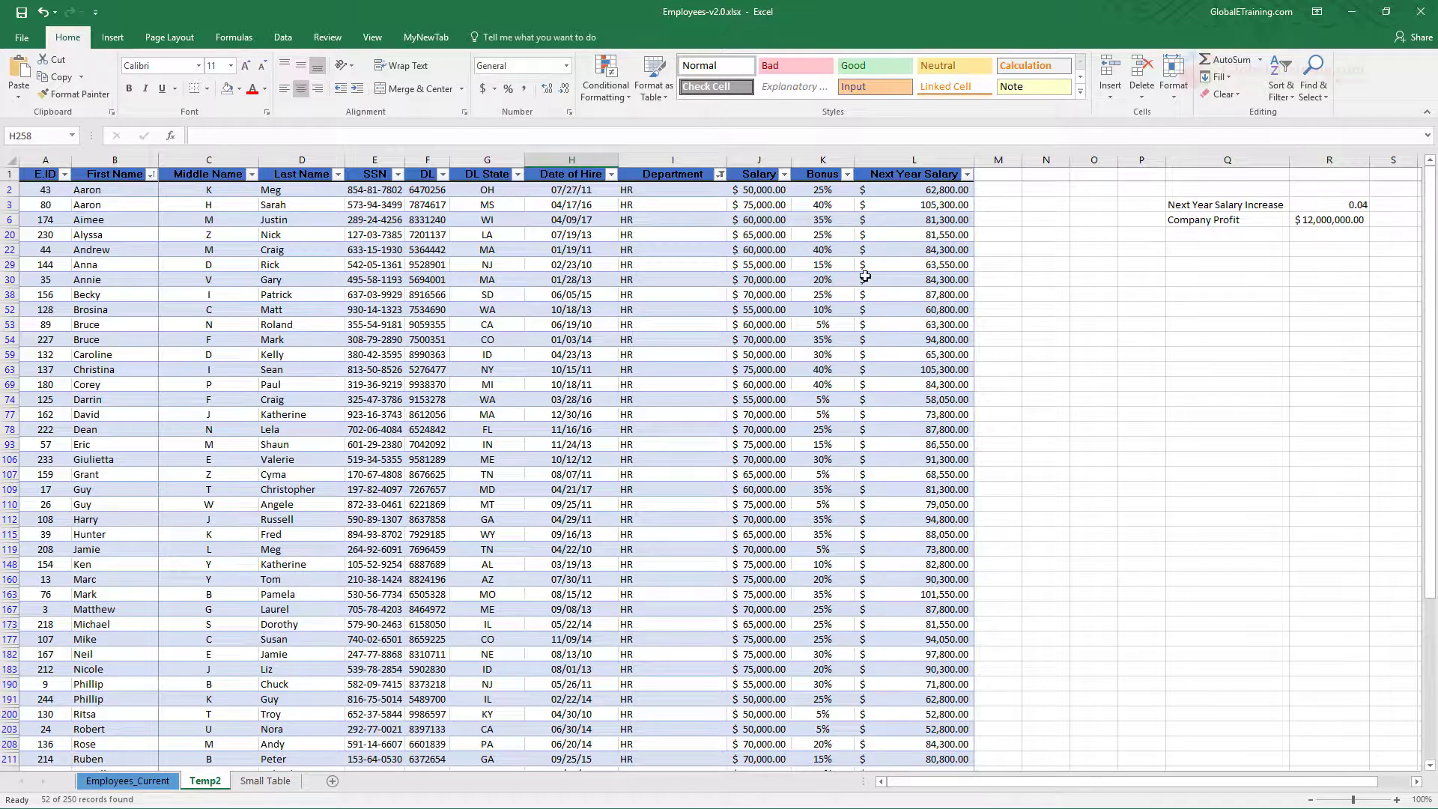
Step: Filter Salary with Number Filters > Greater Than $60,000, leaving 25 of 250 HR records
click(782, 173)
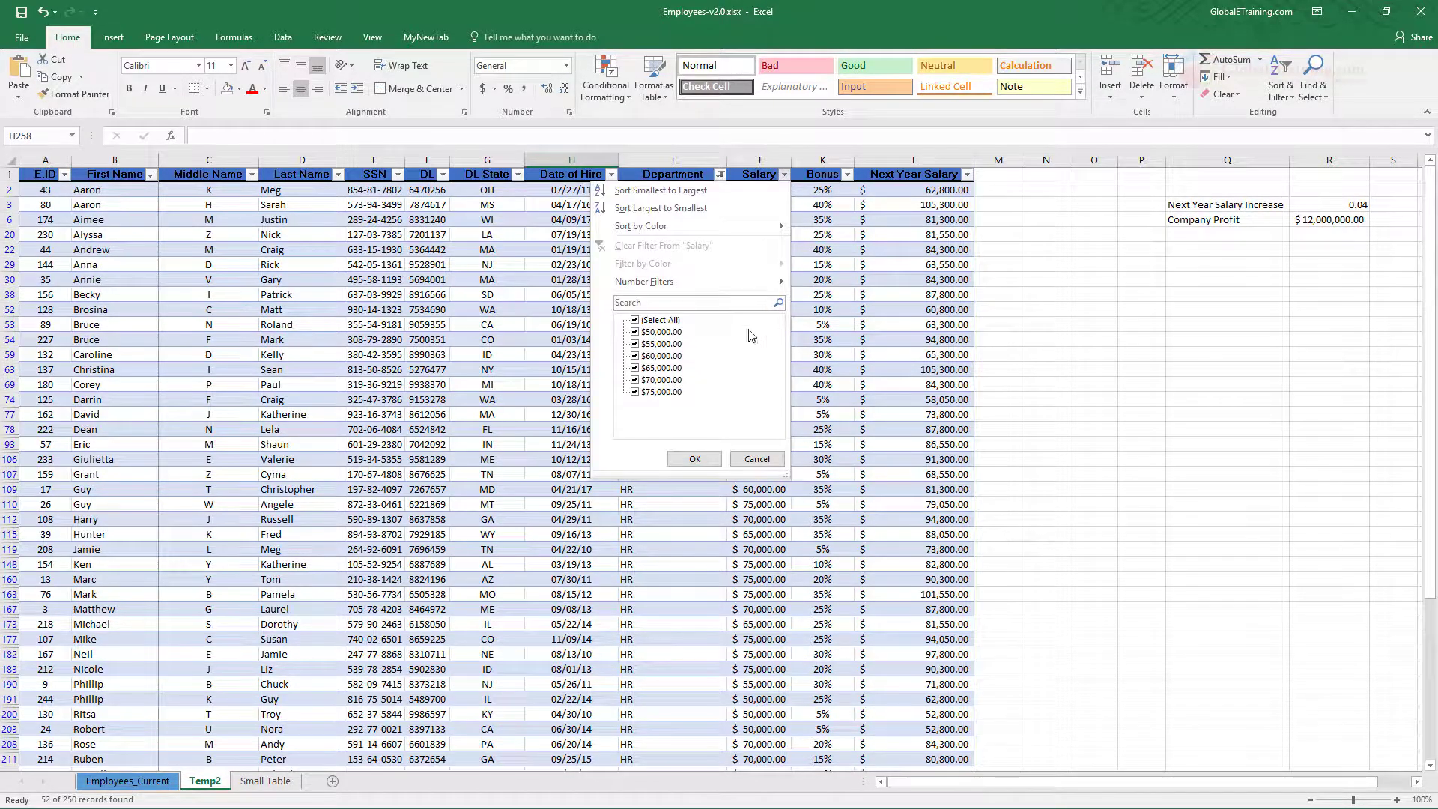
mouse_move(769, 408)
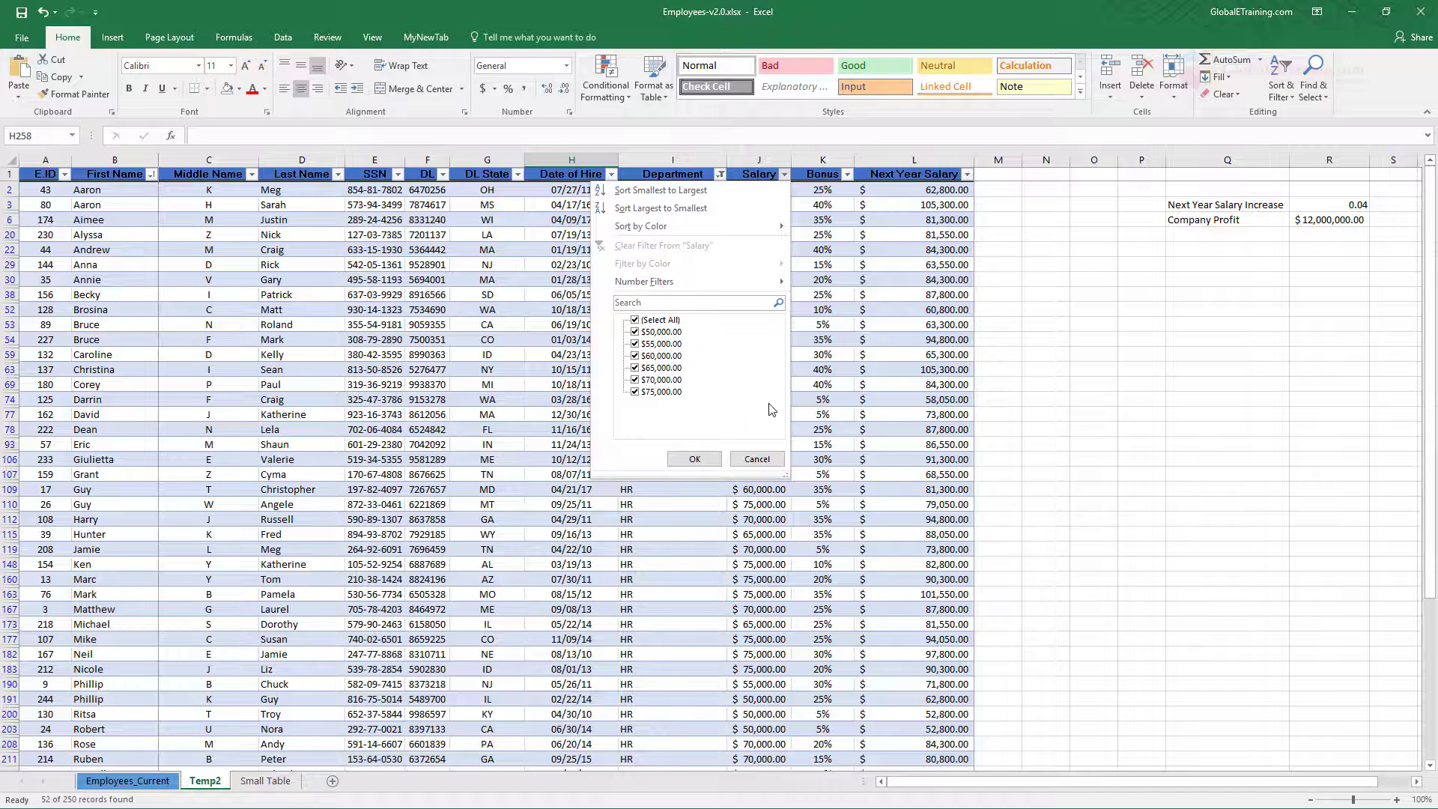
click(644, 282)
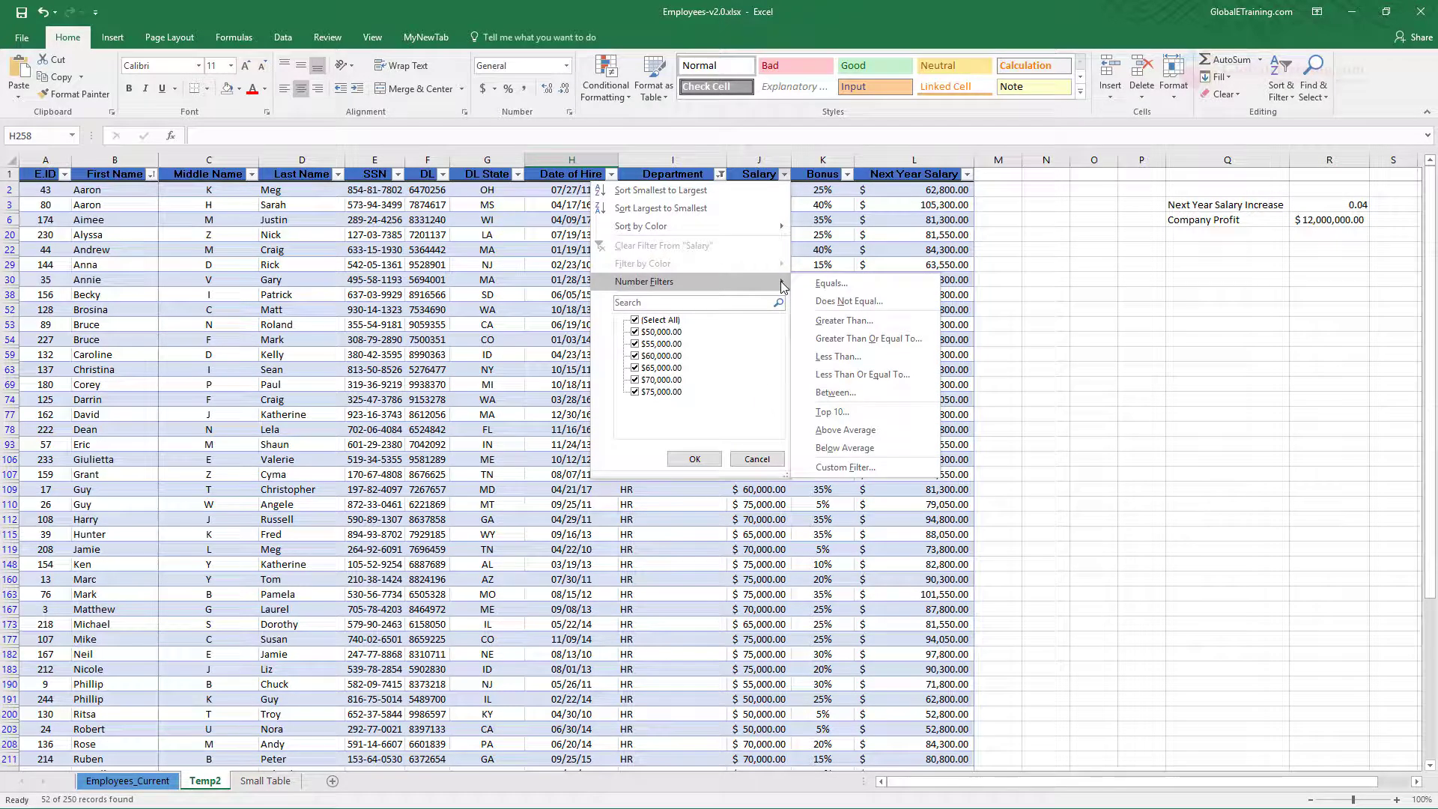
mouse_move(844, 321)
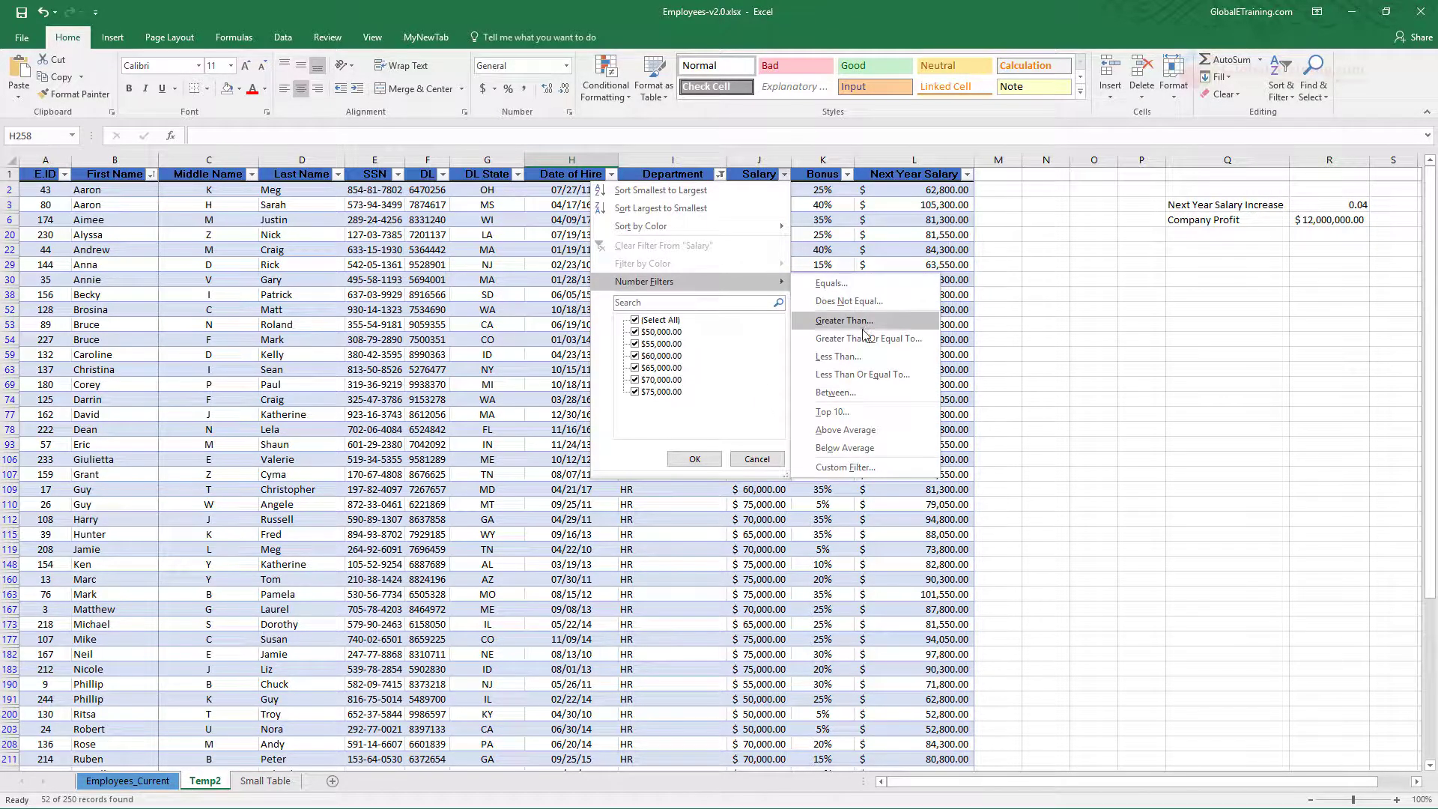
click(843, 320)
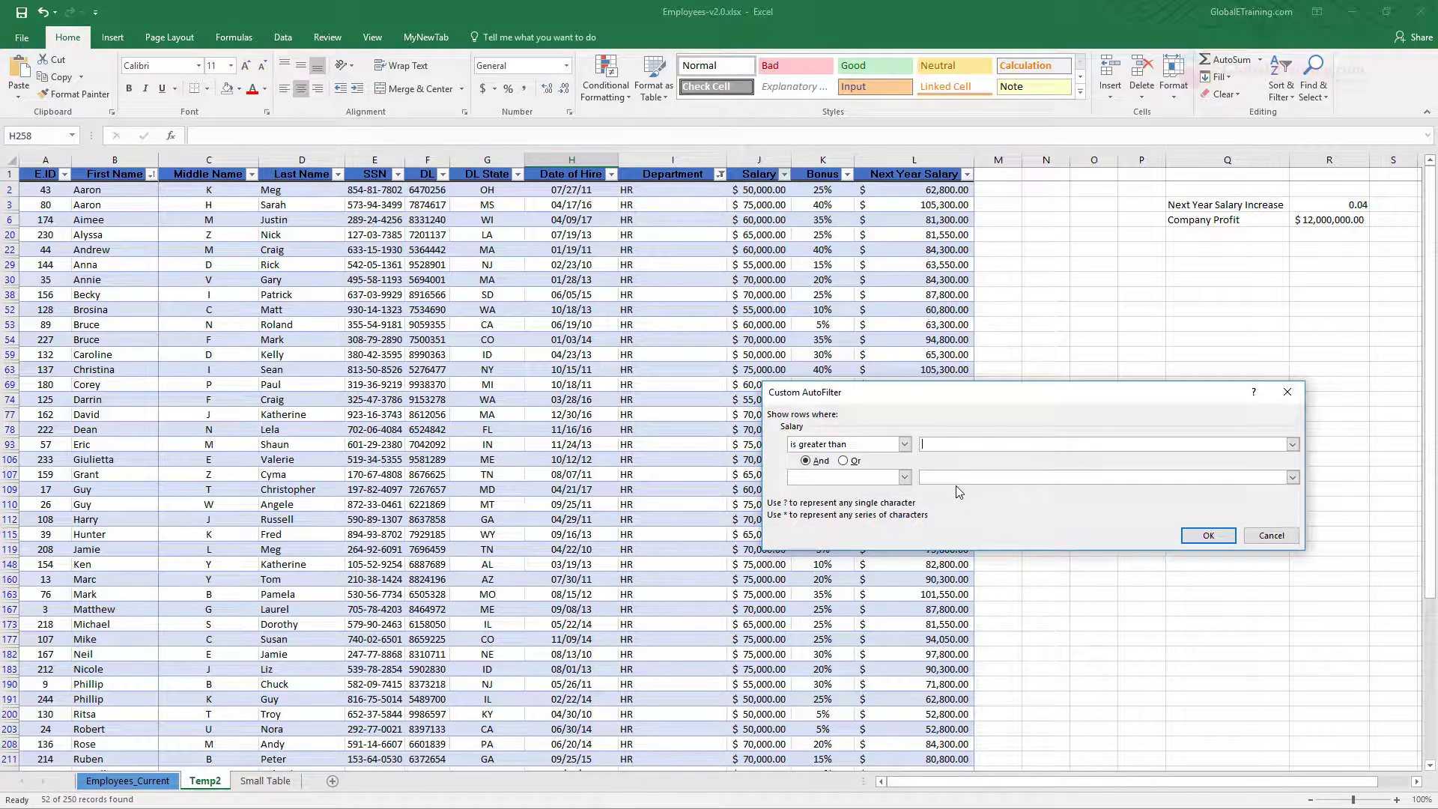
text(682)
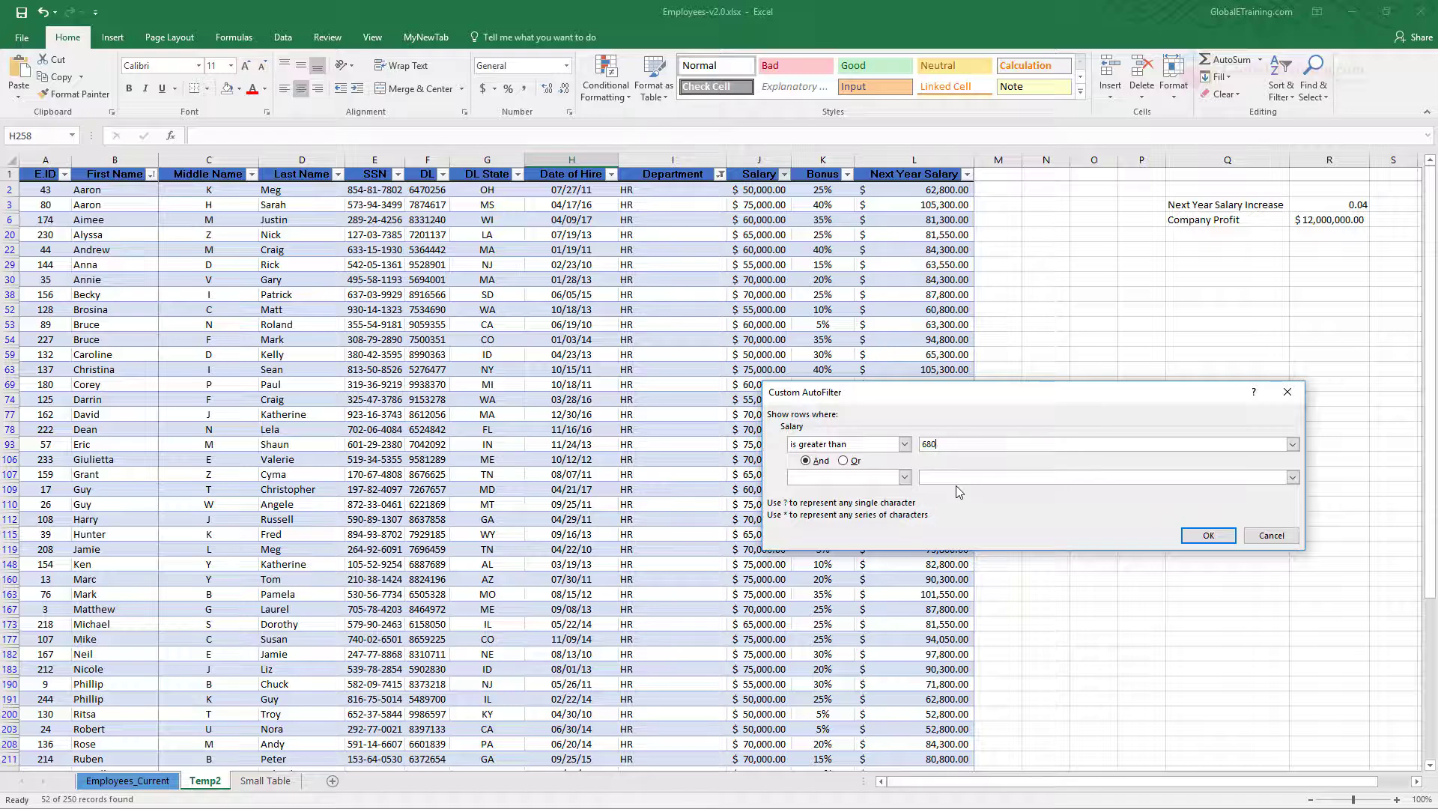
click(1207, 535)
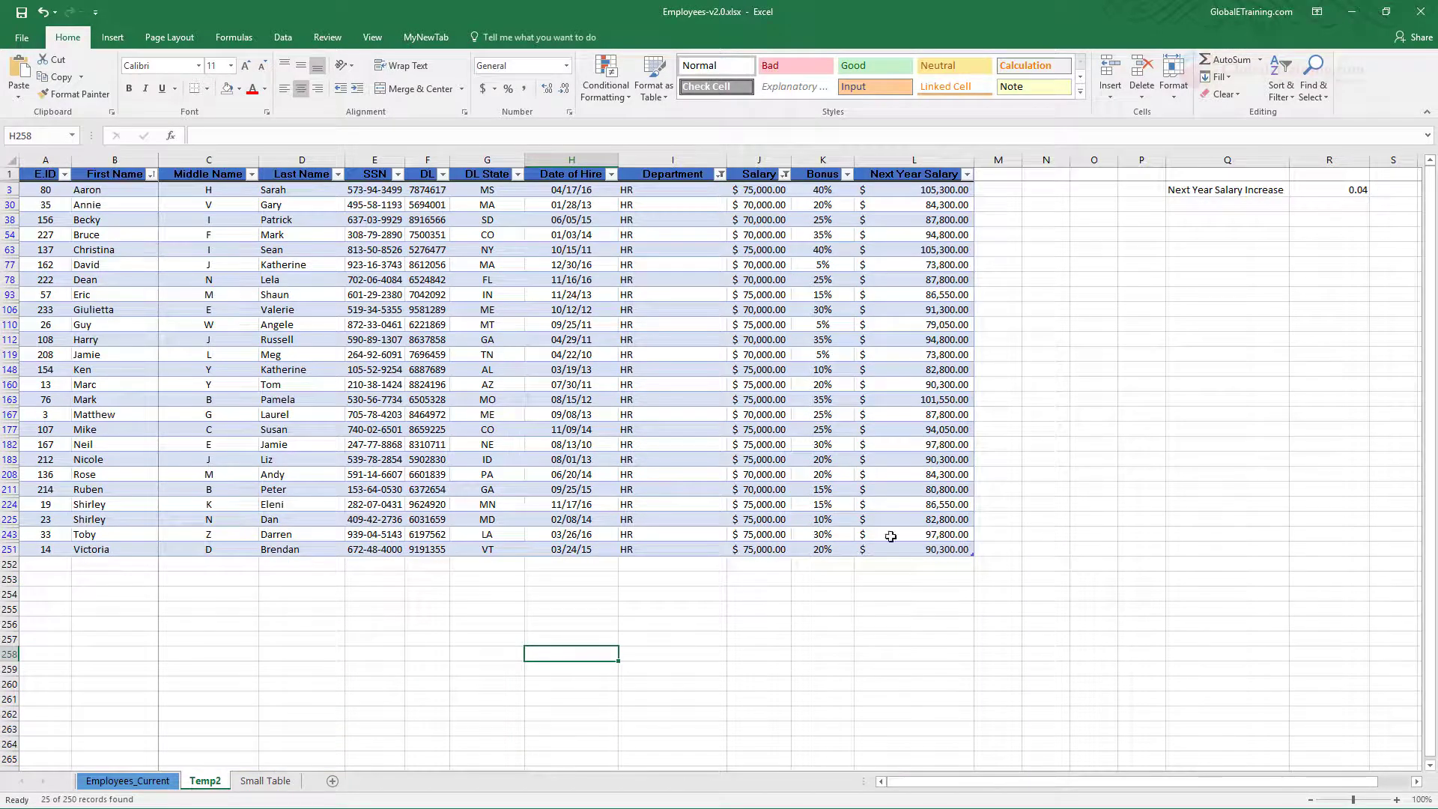
mouse_move(767, 638)
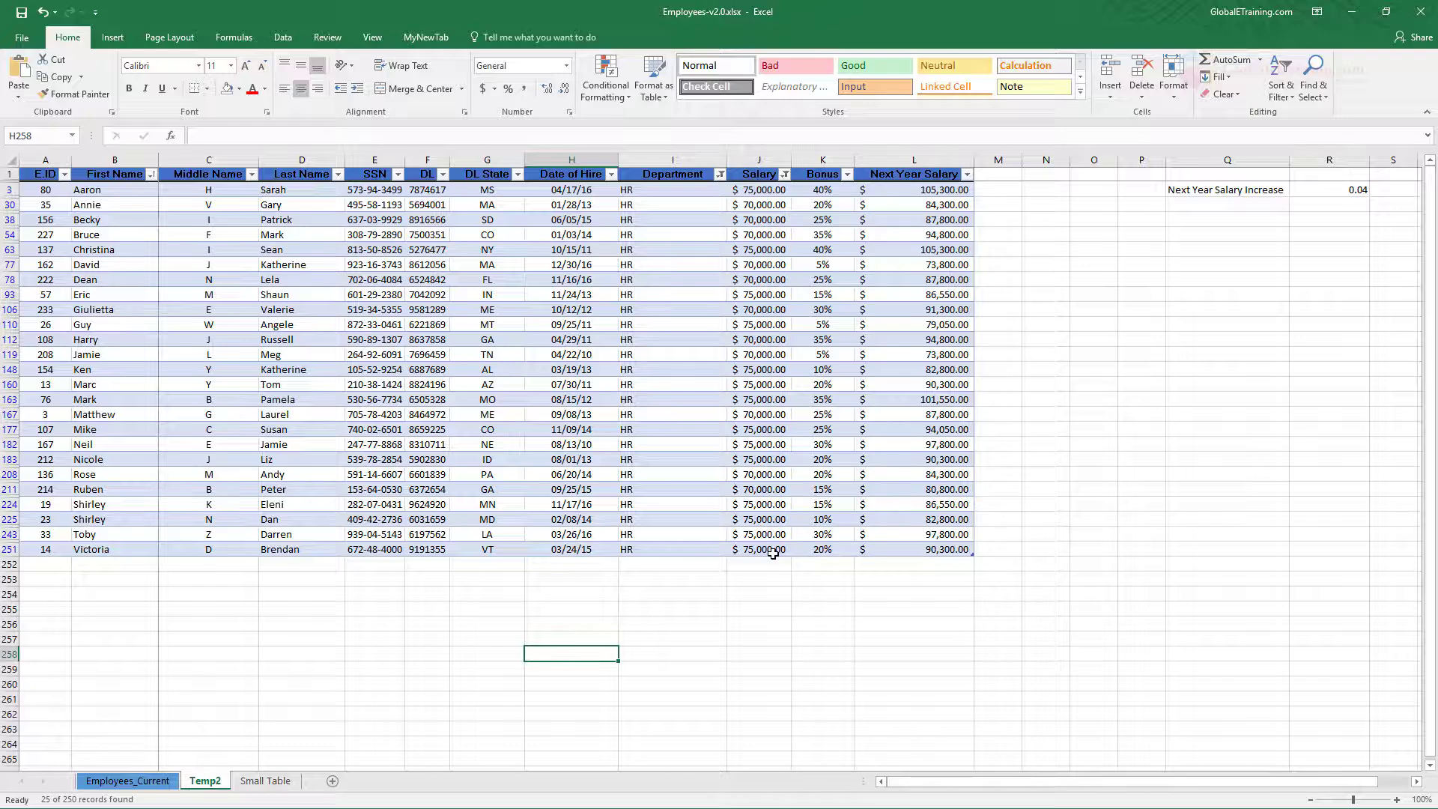
mouse_move(775, 536)
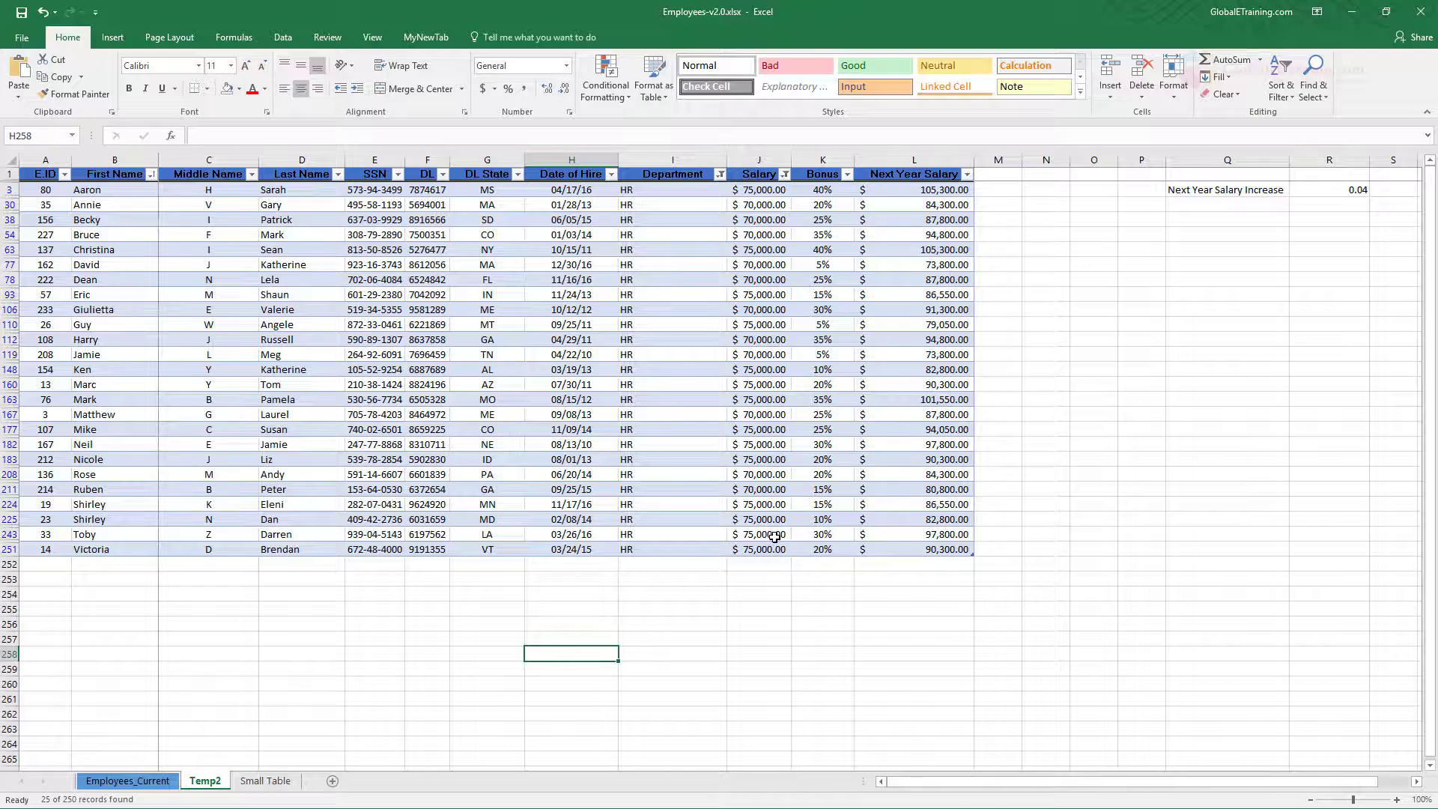